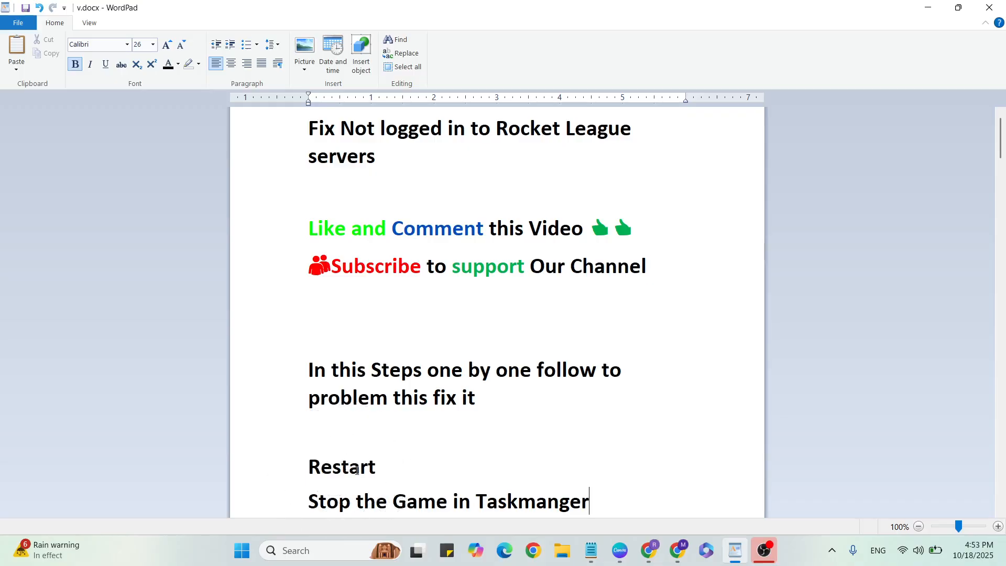
# Step: Minimize the WordPad troubleshooting notes and start a Windows search for Task Manager
pyautogui.click(242, 550)
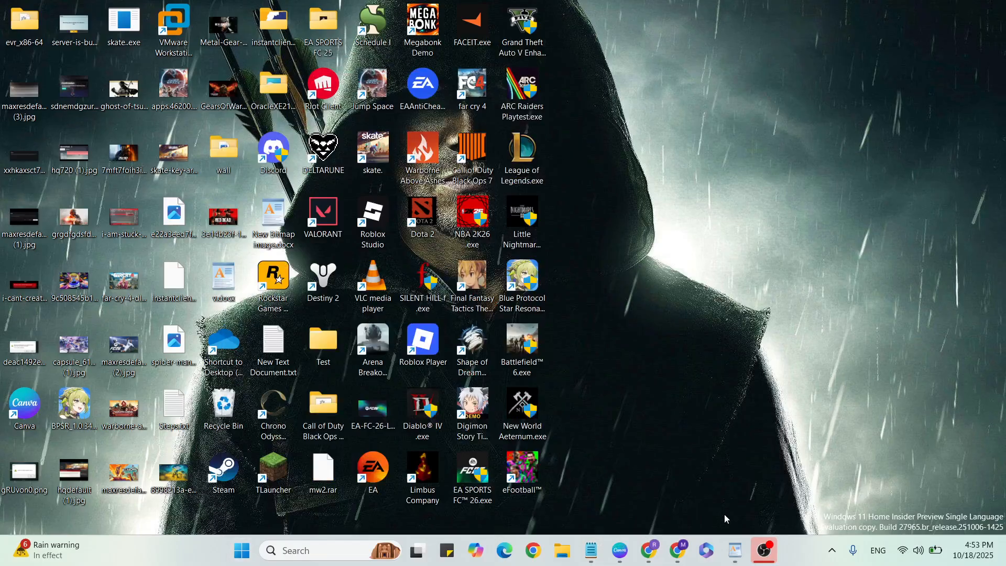
pyautogui.click(733, 550)
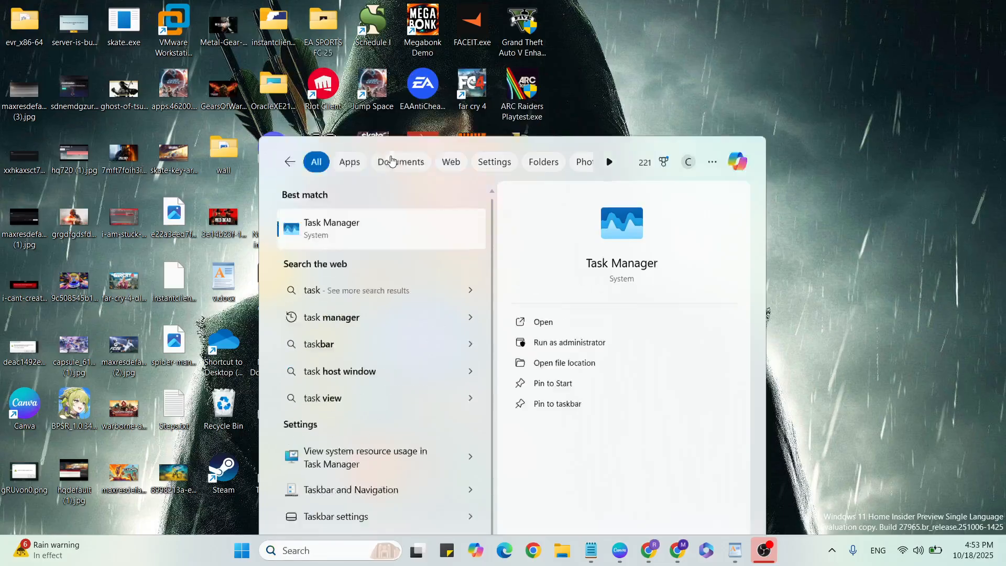
# Step: End the EpicGamesLauncher task from Task Manager's process list, then close Task Manager
pyautogui.click(332, 227)
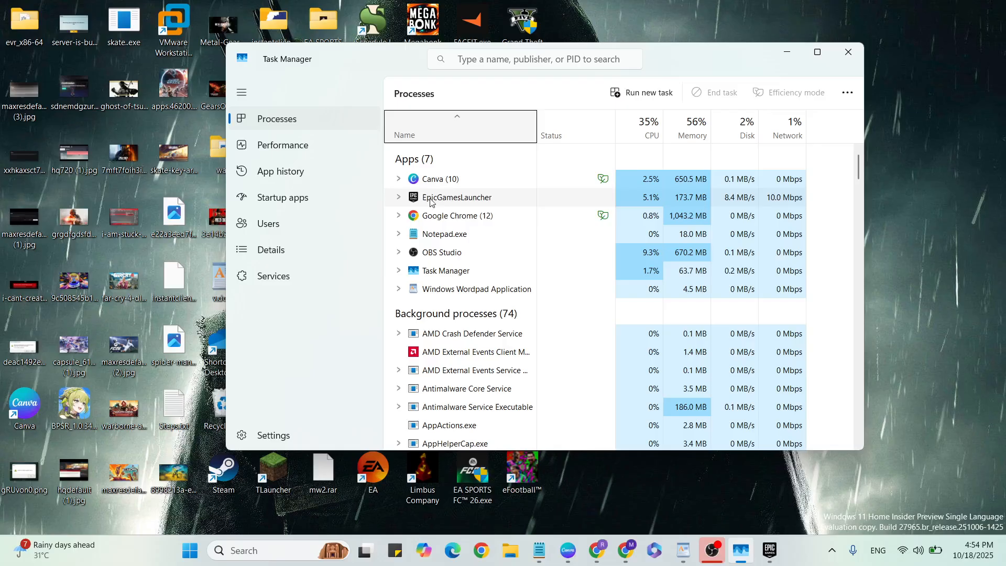
pyautogui.rightClick(457, 197)
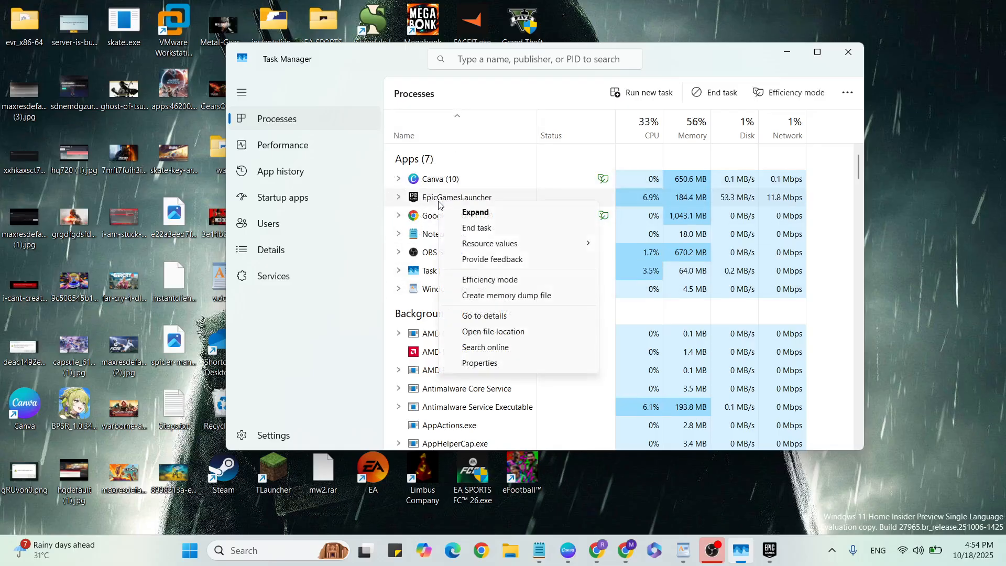
pyautogui.click(475, 227)
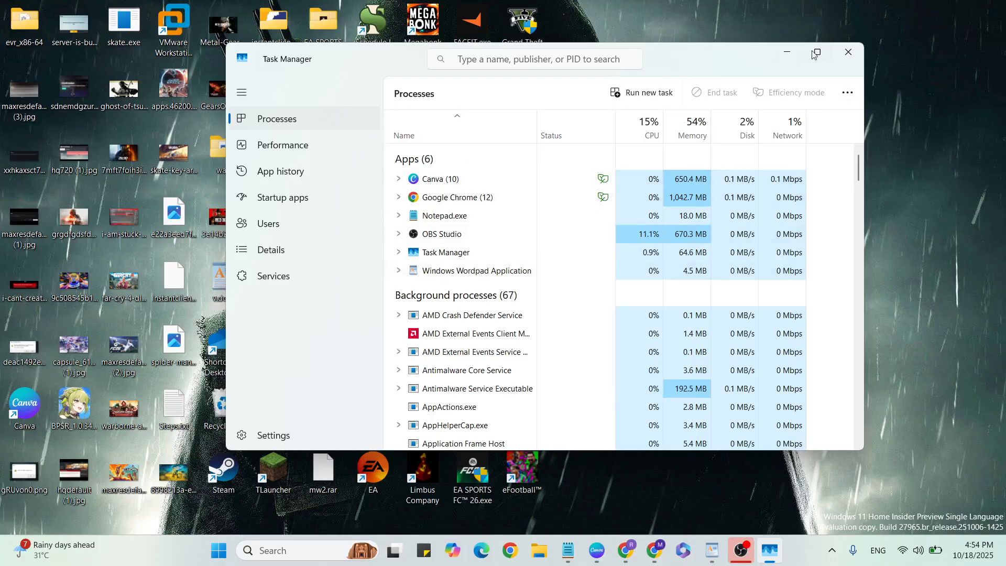
pyautogui.click(846, 52)
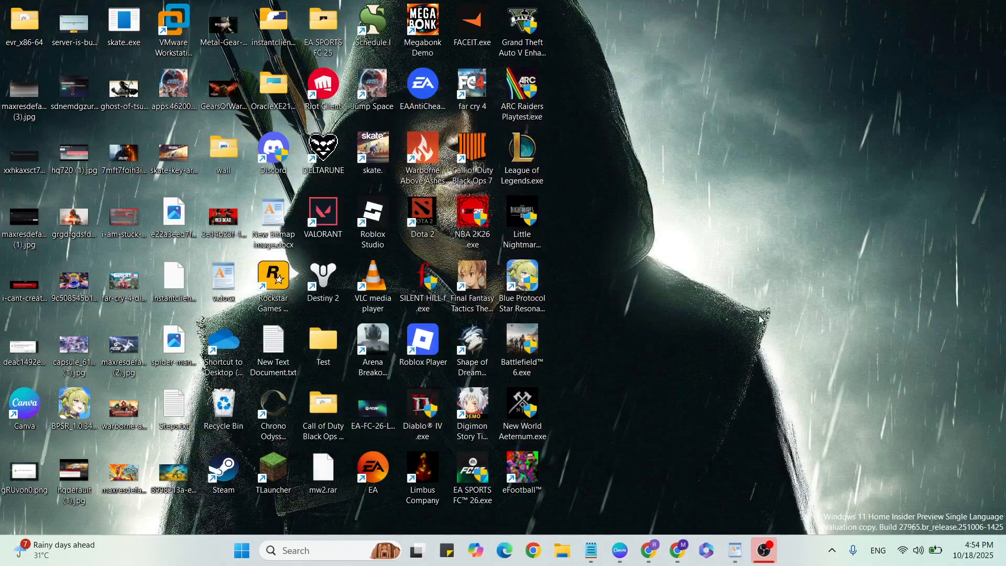
# Step: Run ipconfig /flushdns in an admin Command Prompt to flush the DNS cache
pyautogui.click(734, 550)
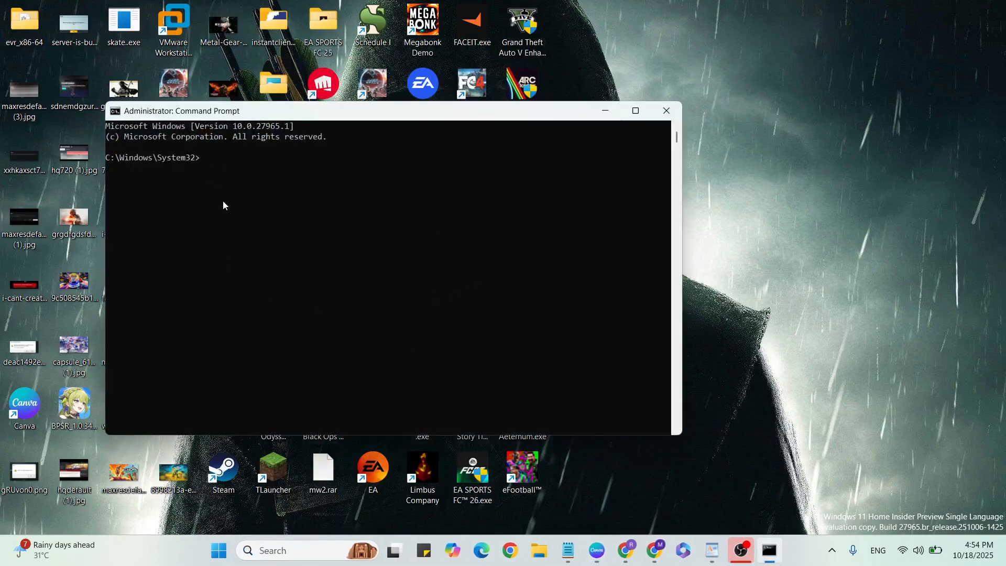
pyautogui.write('ipconmfig')
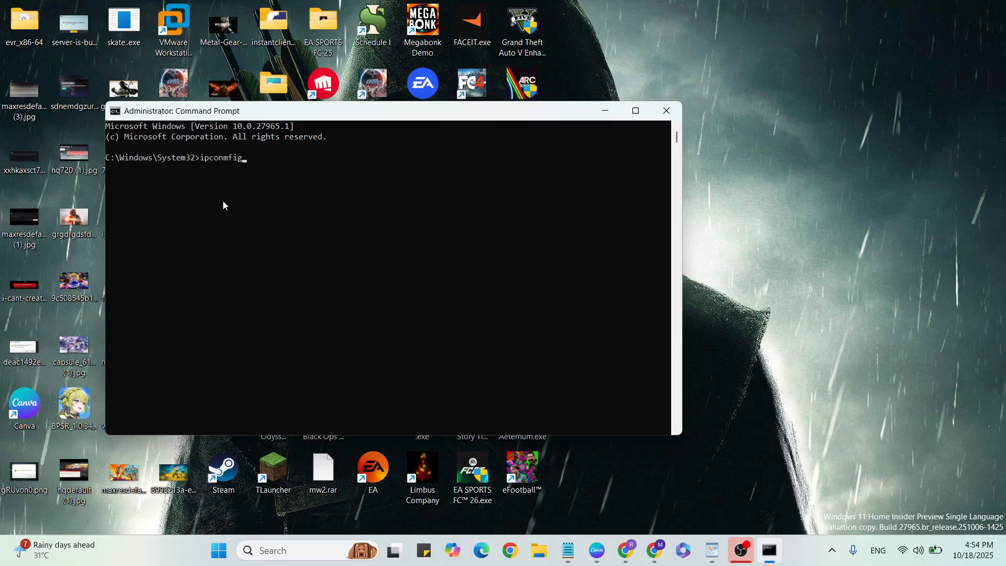
pyautogui.press('Backspace')
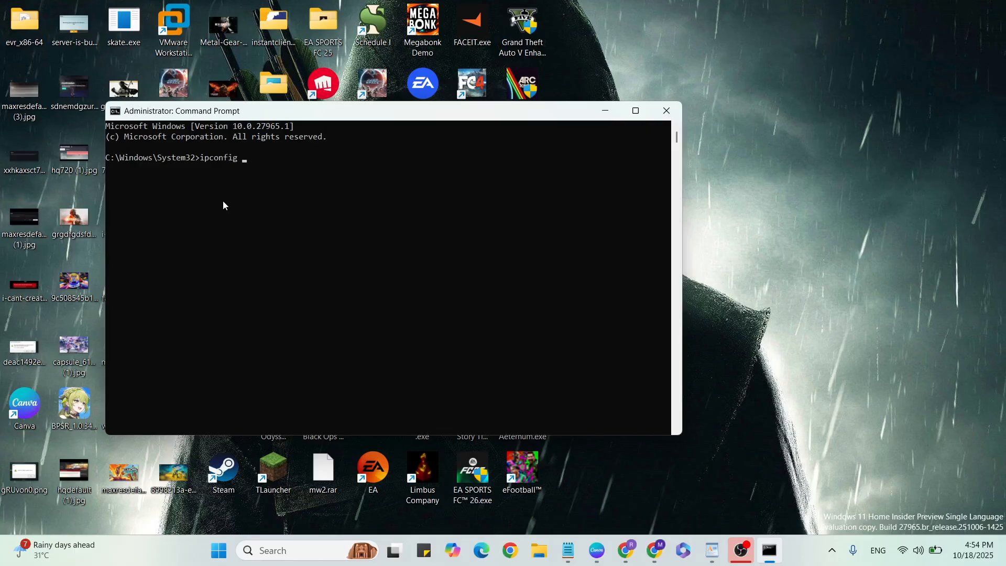
pyautogui.write('/flushdns')
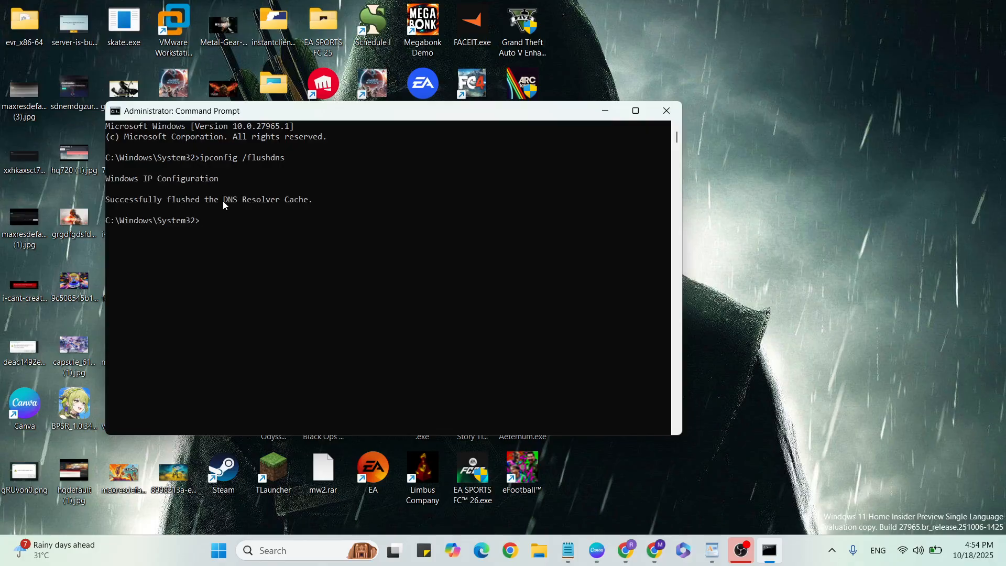
# Step: Run netsh int ip reset to reset the IP configuration, then exit Command Prompt
pyautogui.write('netash')
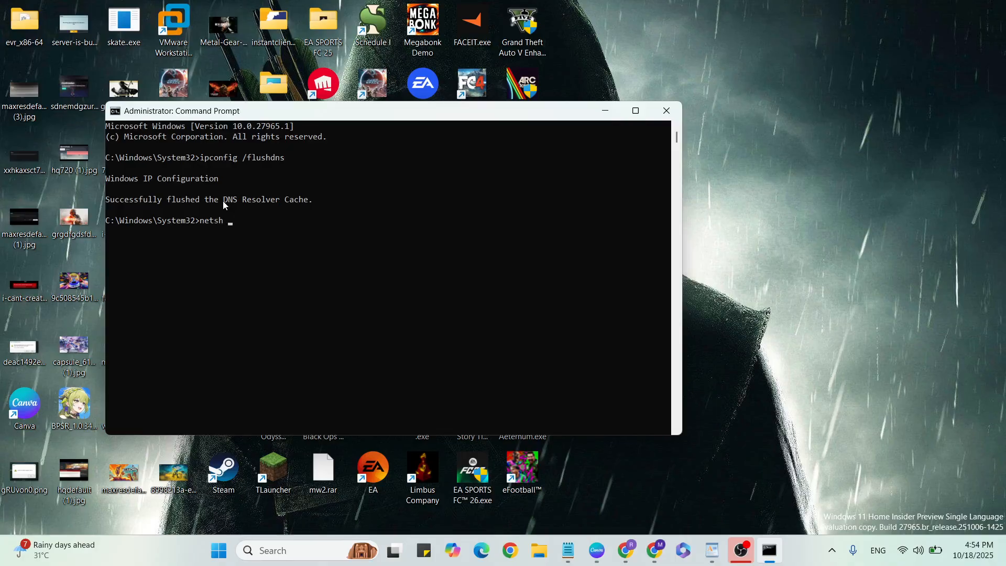
pyautogui.write('int ip re')
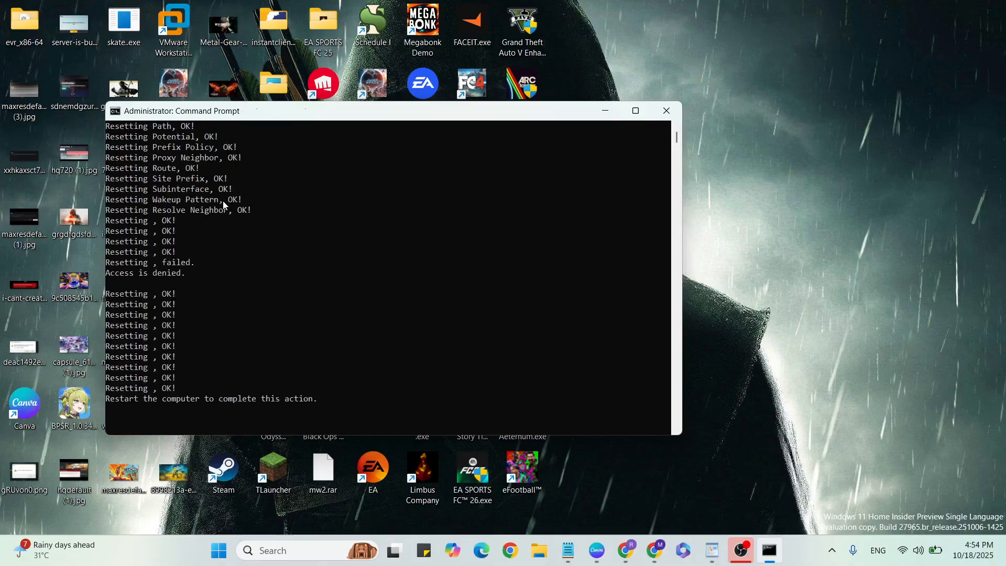
pyautogui.write('exi')
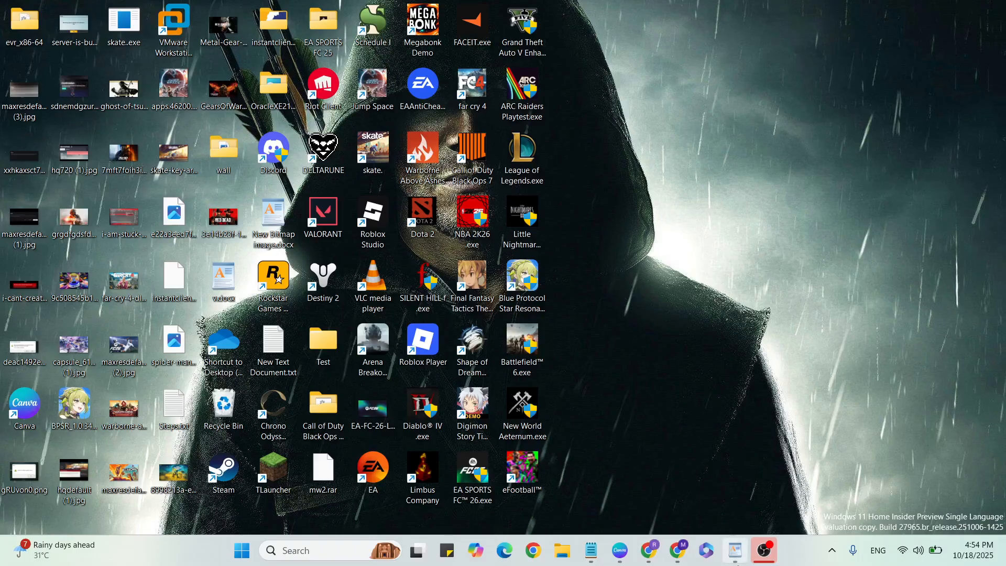
# Step: Reach the Wi-Fi connection's properties via Control Panel's Network and Sharing Center
pyautogui.click(733, 550)
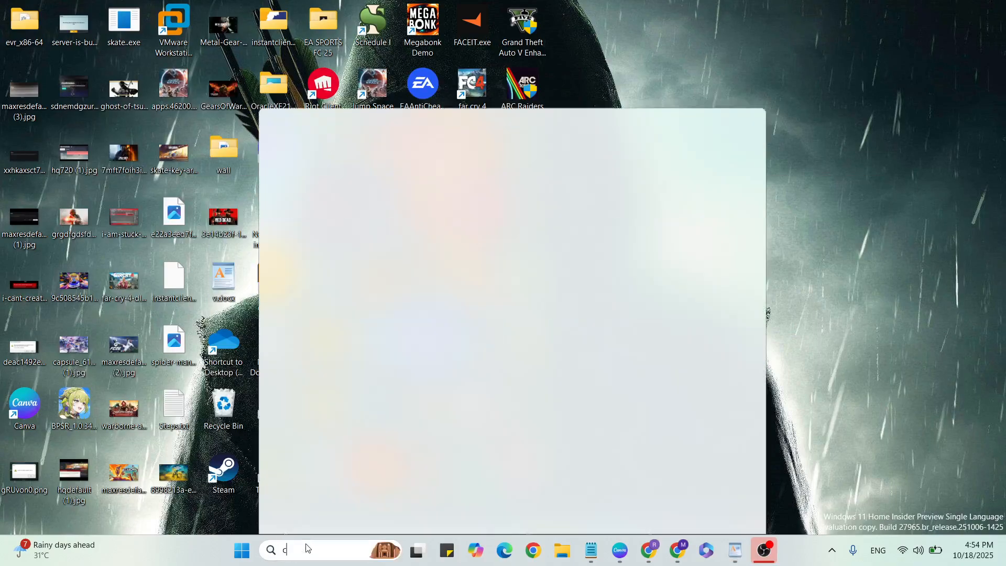
pyautogui.write('control Panel')
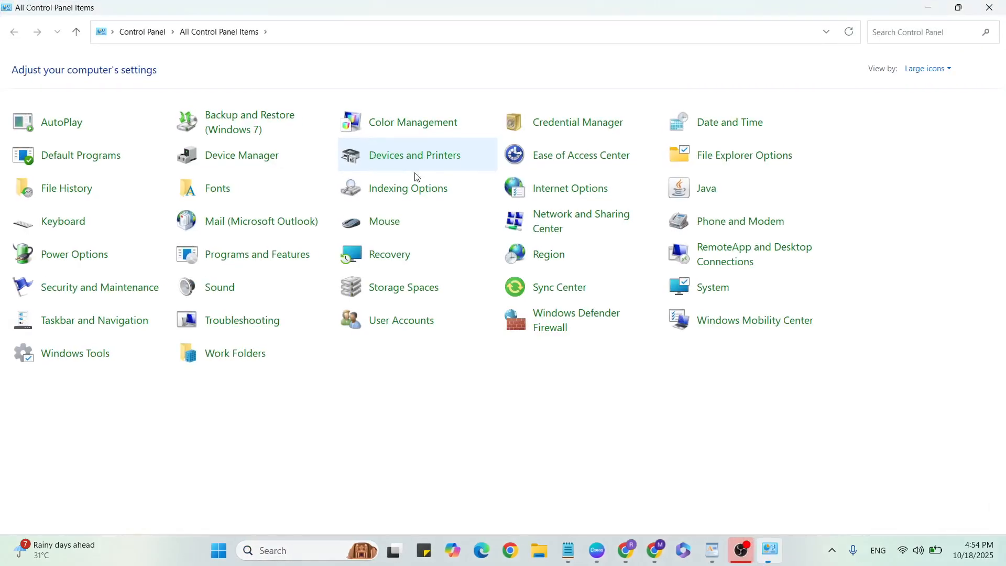
pyautogui.click(581, 221)
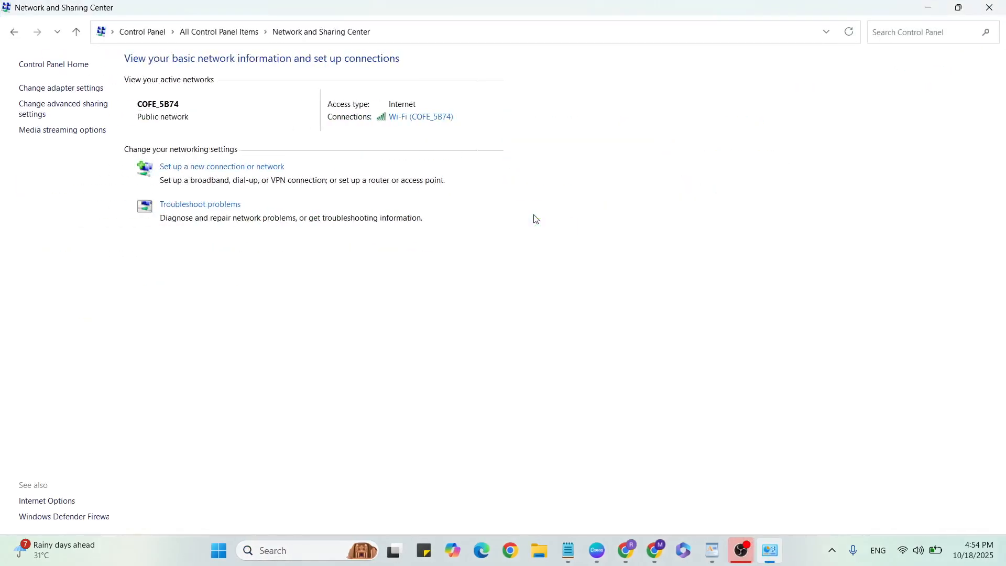
pyautogui.click(60, 88)
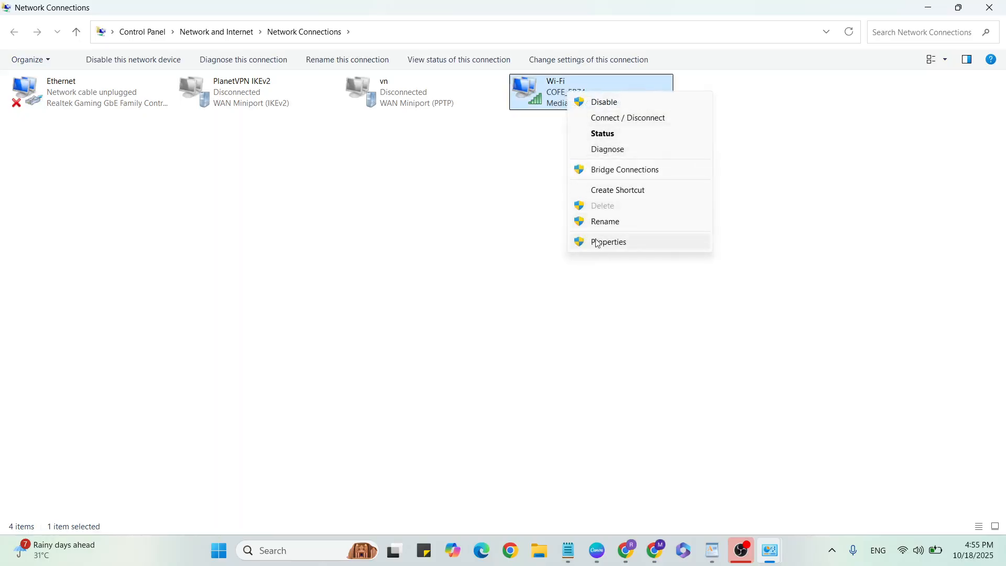
pyautogui.click(607, 242)
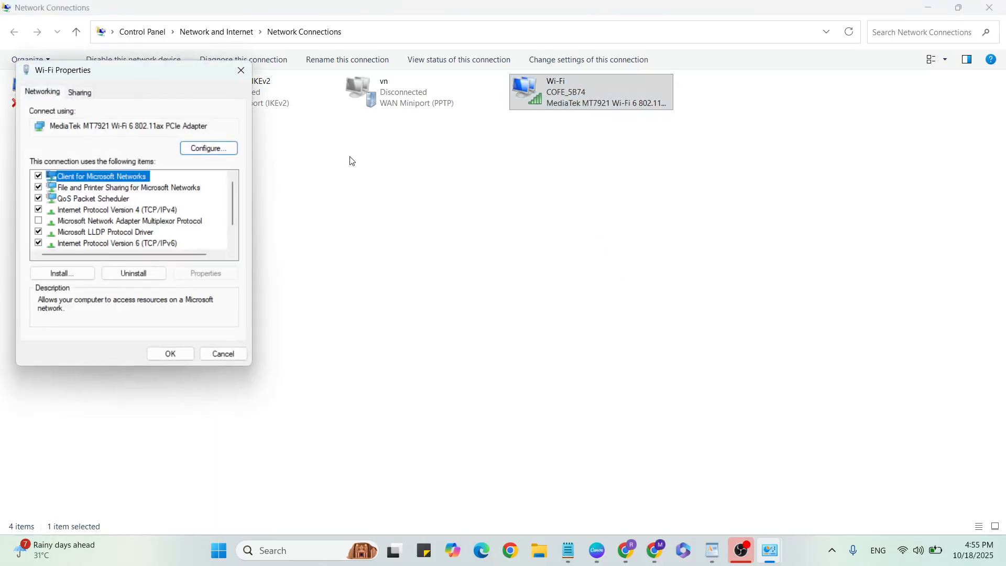
# Step: Enter Google DNS servers 8.8.8.8 and 8.8.4.4 in the IPv4 settings
pyautogui.click(115, 210)
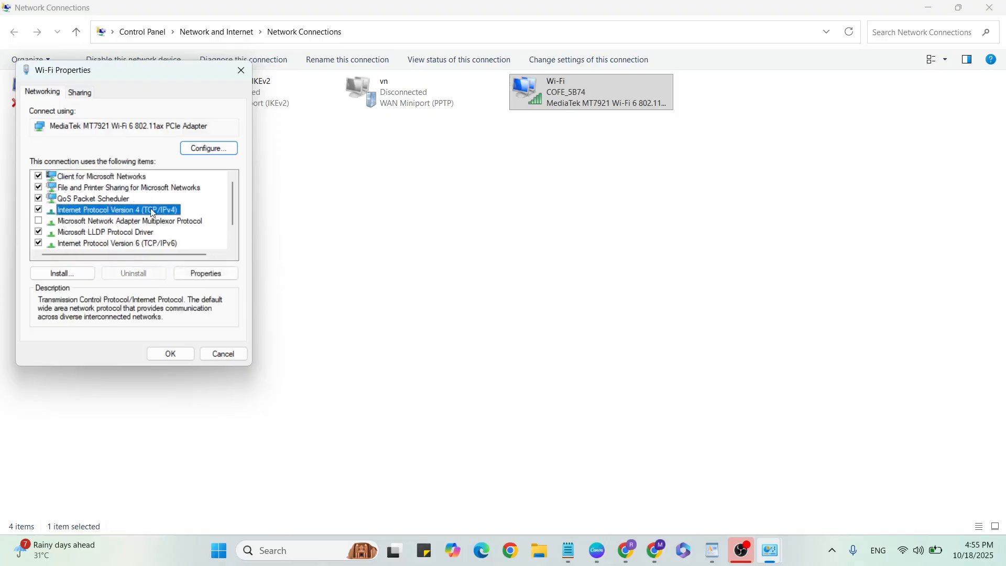
pyautogui.click(204, 273)
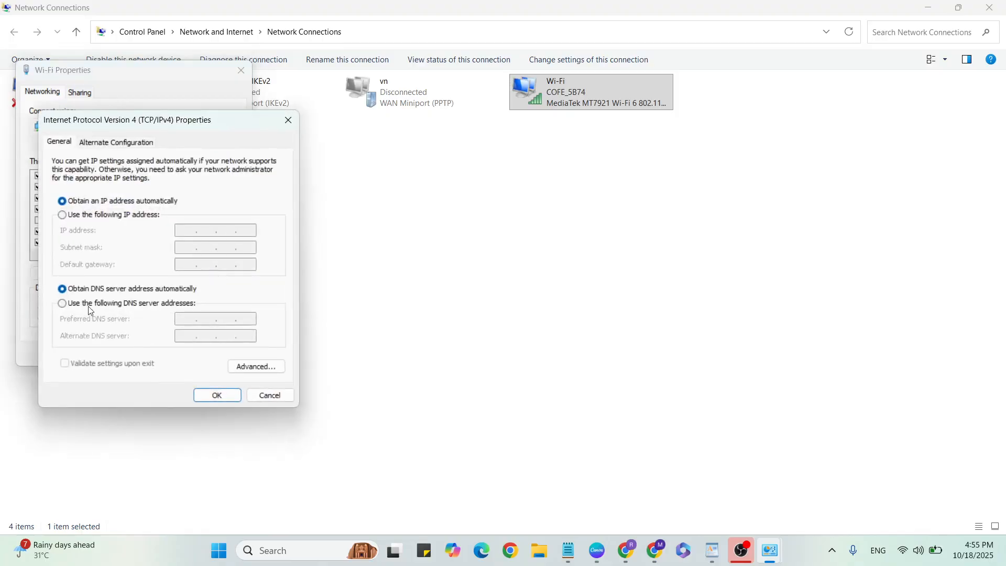
pyautogui.click(61, 303)
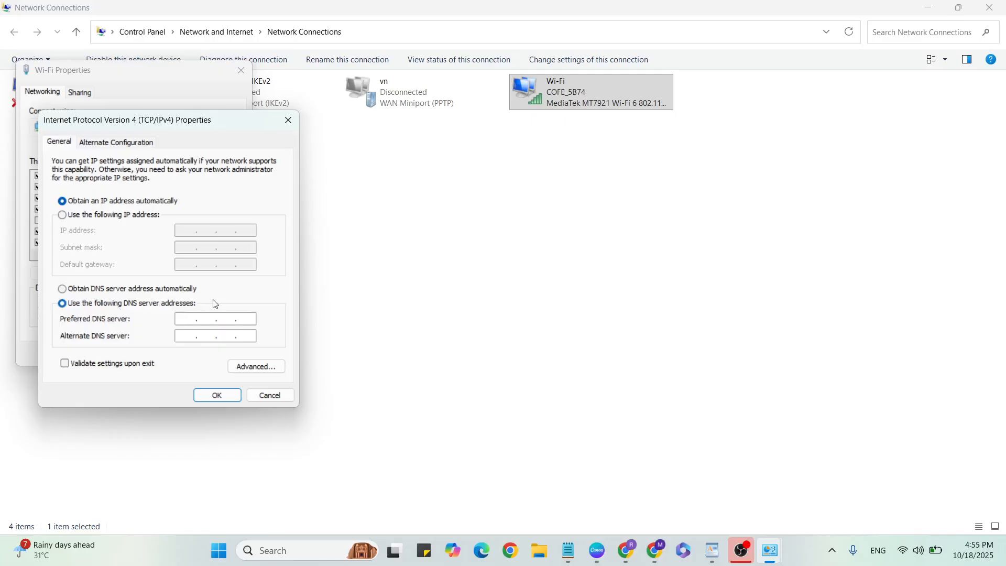
pyautogui.write('88')
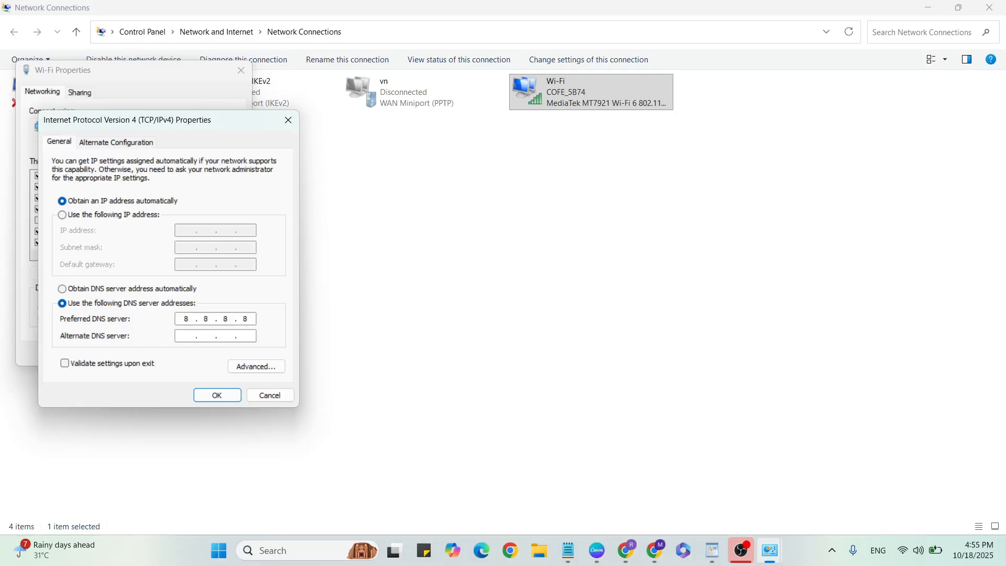
pyautogui.write('8.8.4.4')
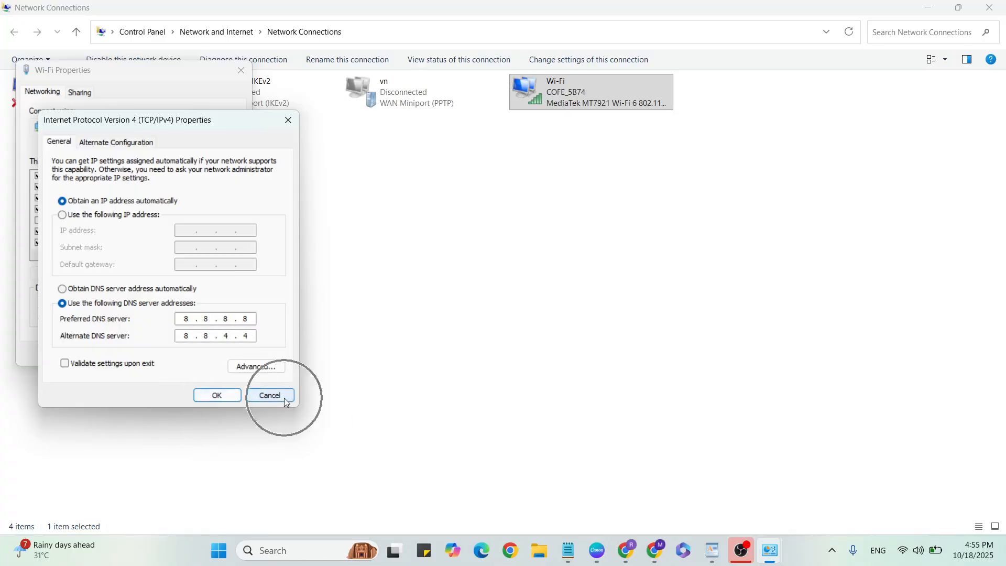
# Step: Cancel out of the DNS and Wi-Fi properties dialogs and close the network window
pyautogui.click(269, 395)
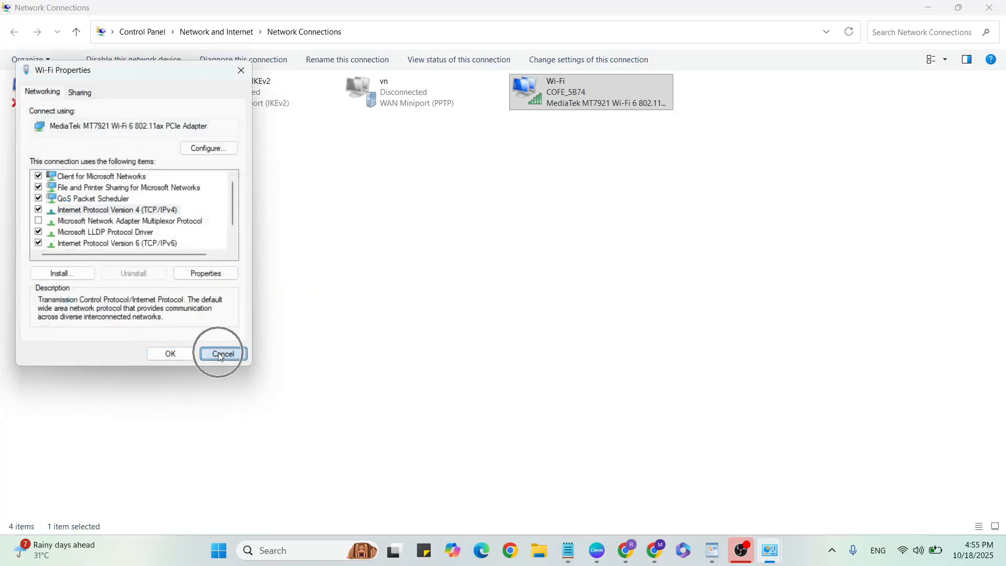
pyautogui.click(222, 353)
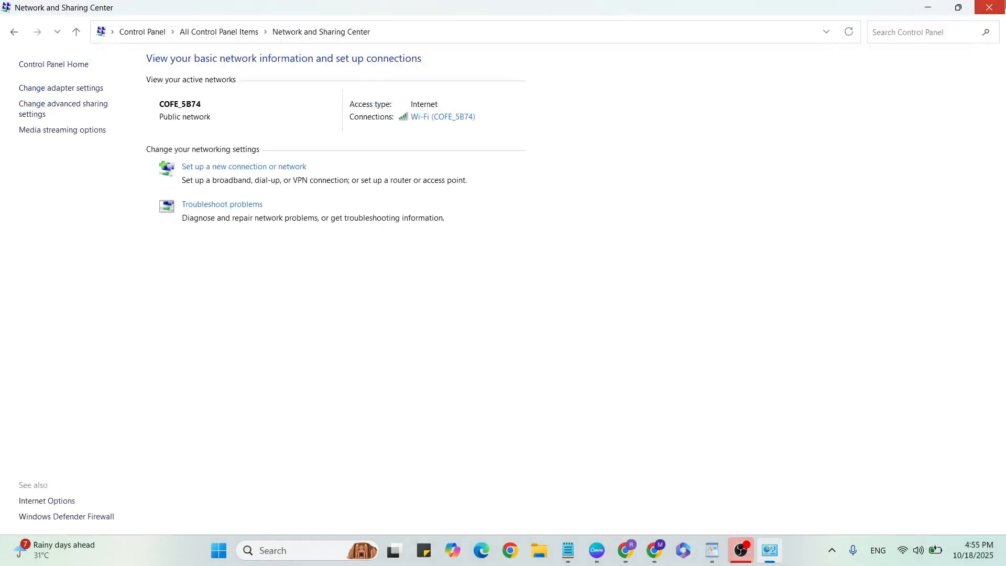
pyautogui.click(733, 550)
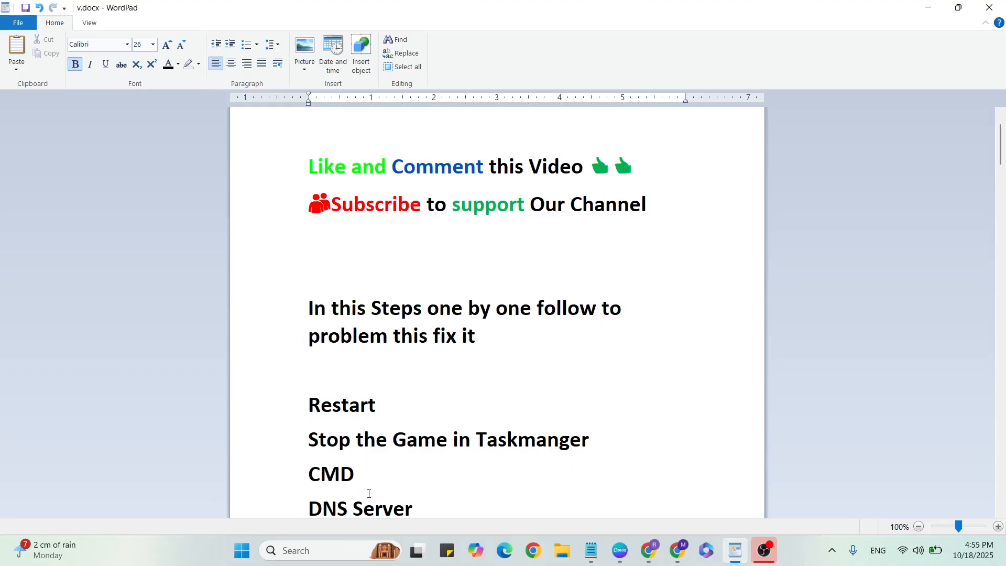
# Step: Open Settings and go to Network & internet
pyautogui.scroll(-3)
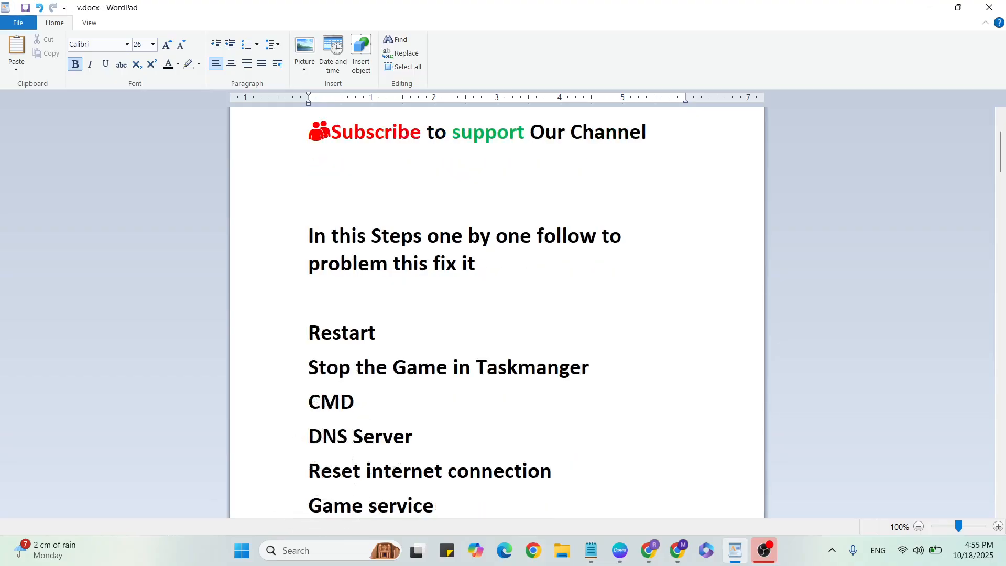
pyautogui.click(925, 7)
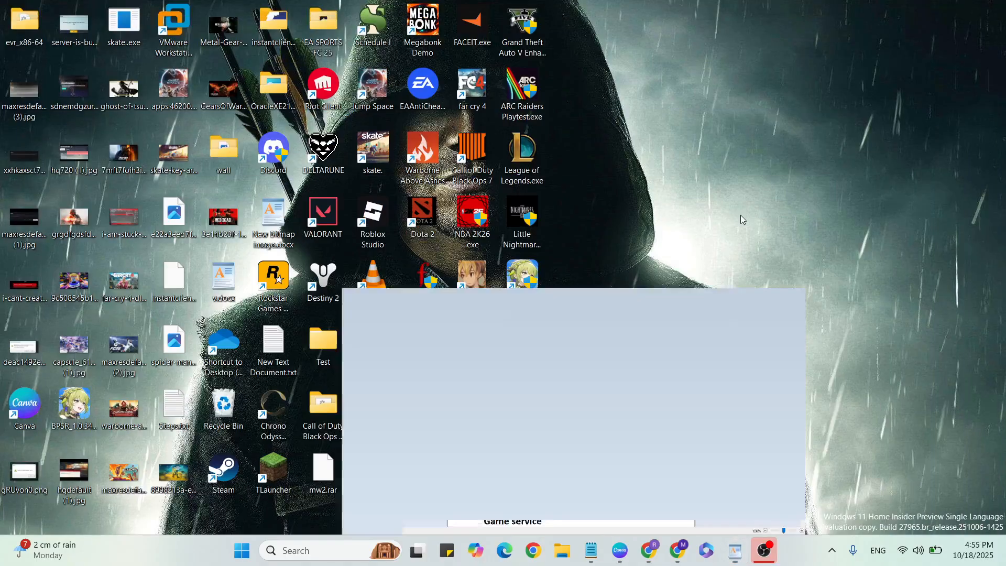
pyautogui.write('settings')
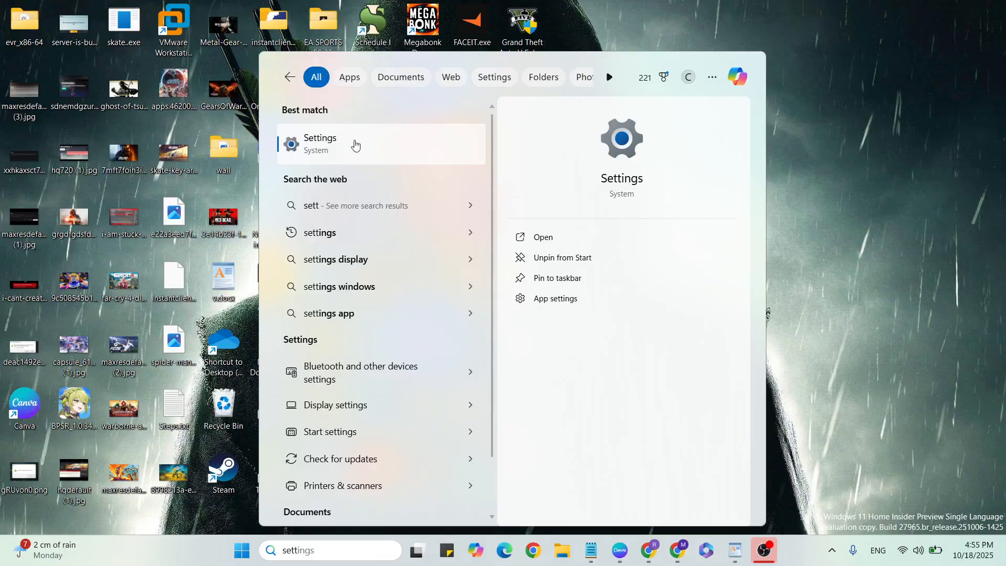
pyautogui.click(320, 144)
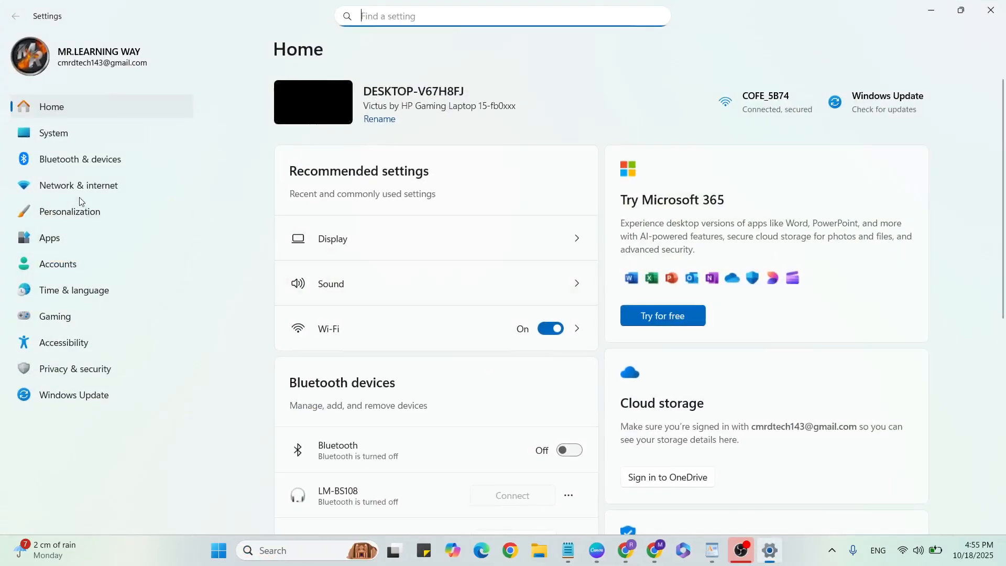
pyautogui.click(78, 185)
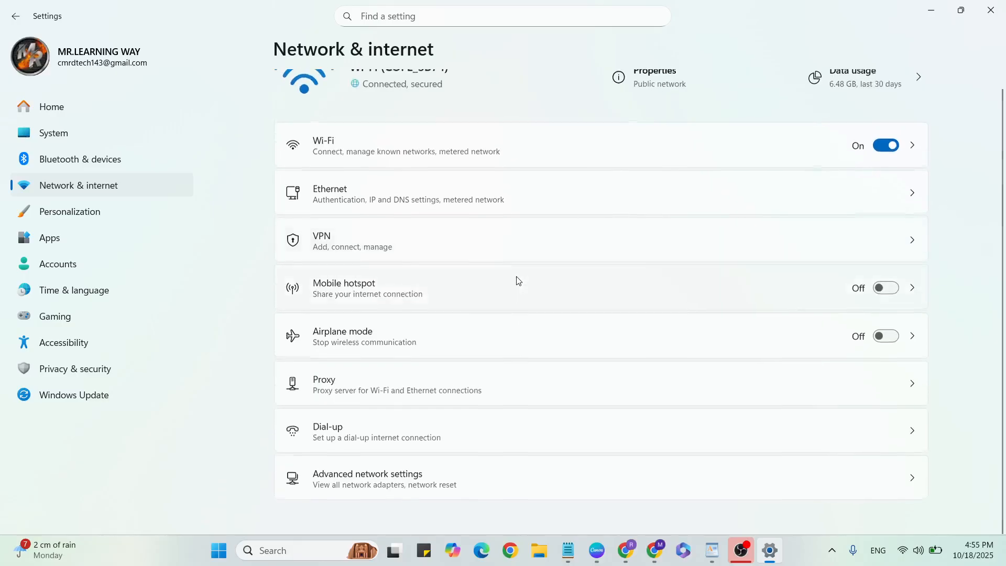
# Step: Start a Network reset from Advanced network settings and decline its confirmation prompt
pyautogui.click(366, 478)
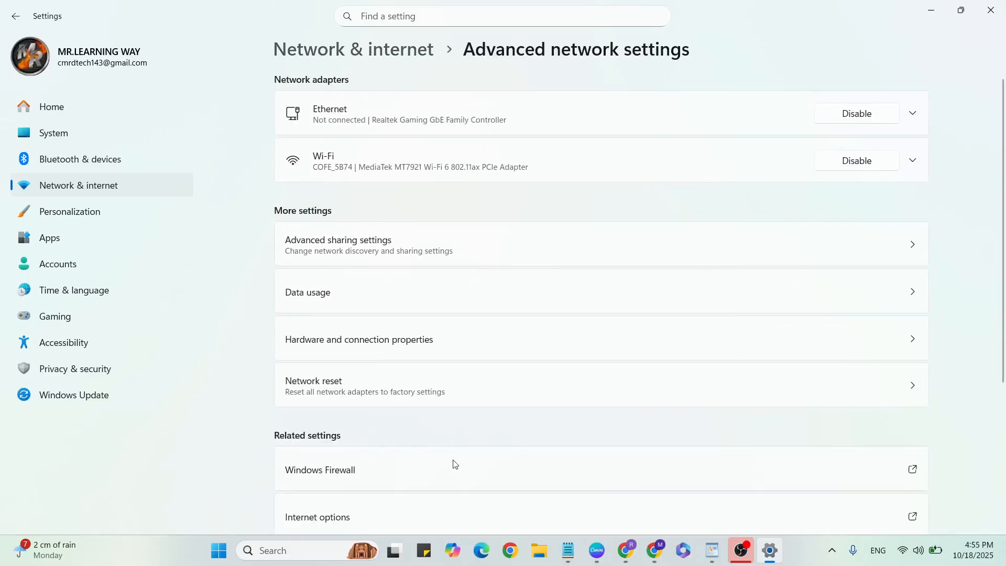
pyautogui.scroll(-3)
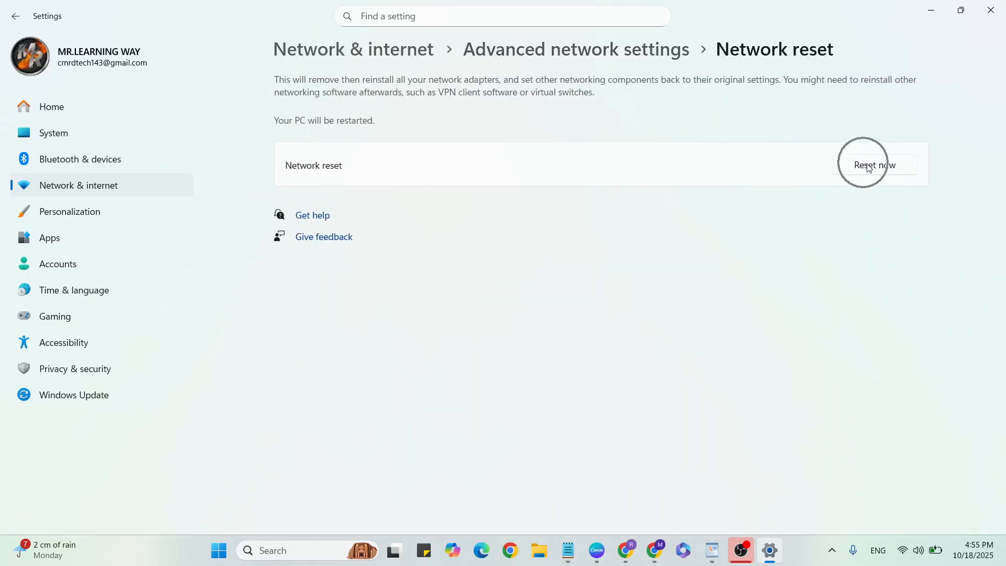
pyautogui.click(874, 165)
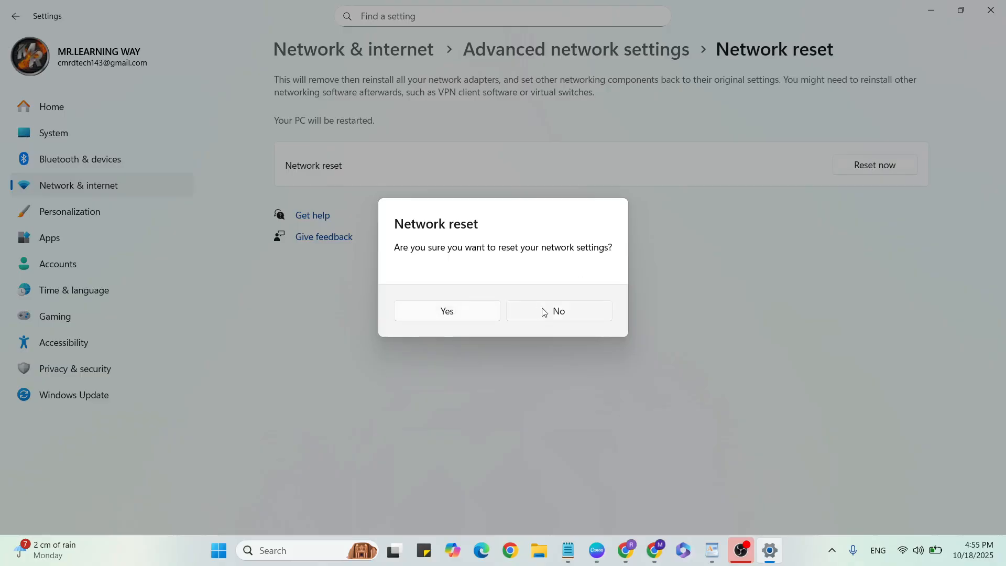
pyautogui.click(557, 310)
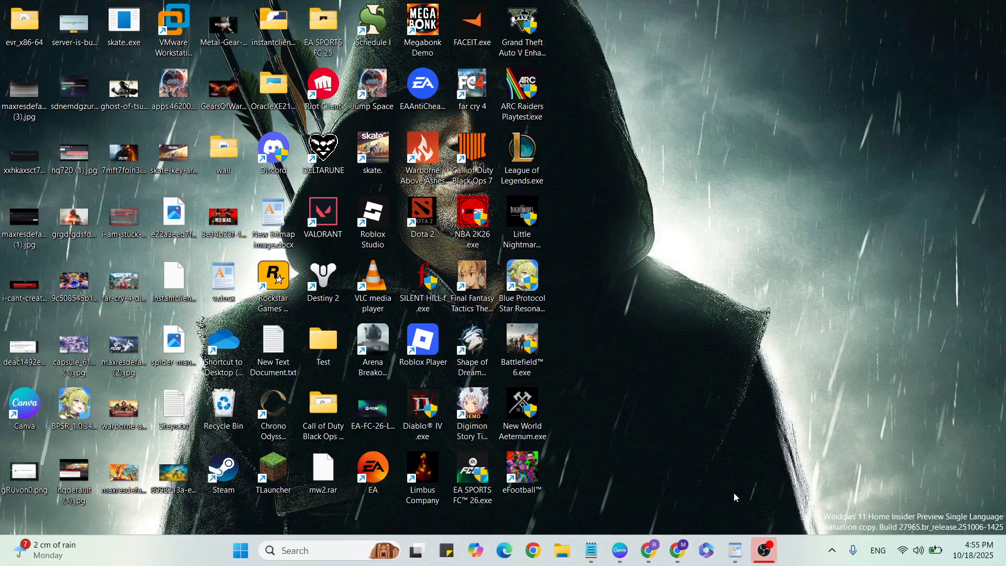
# Step: Open Services and scroll down to the Gaming Services entry
pyautogui.click(733, 550)
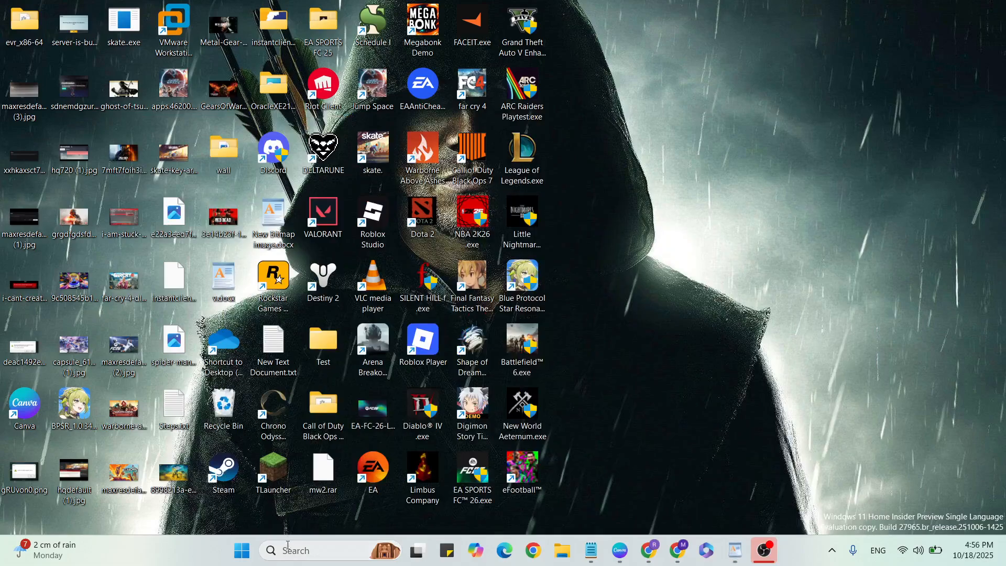
pyautogui.write('se')
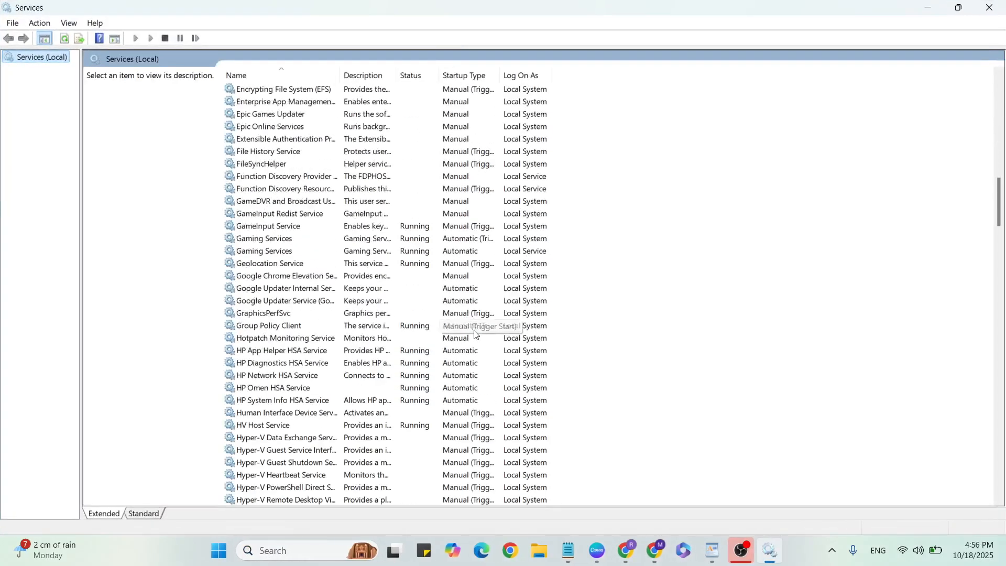
pyautogui.scroll(-3)
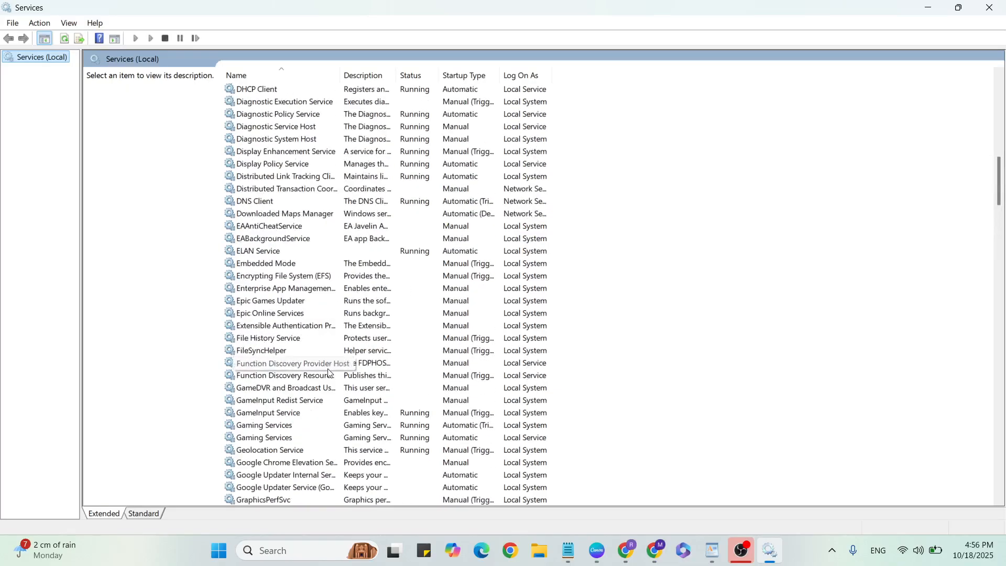
pyautogui.scroll(-3)
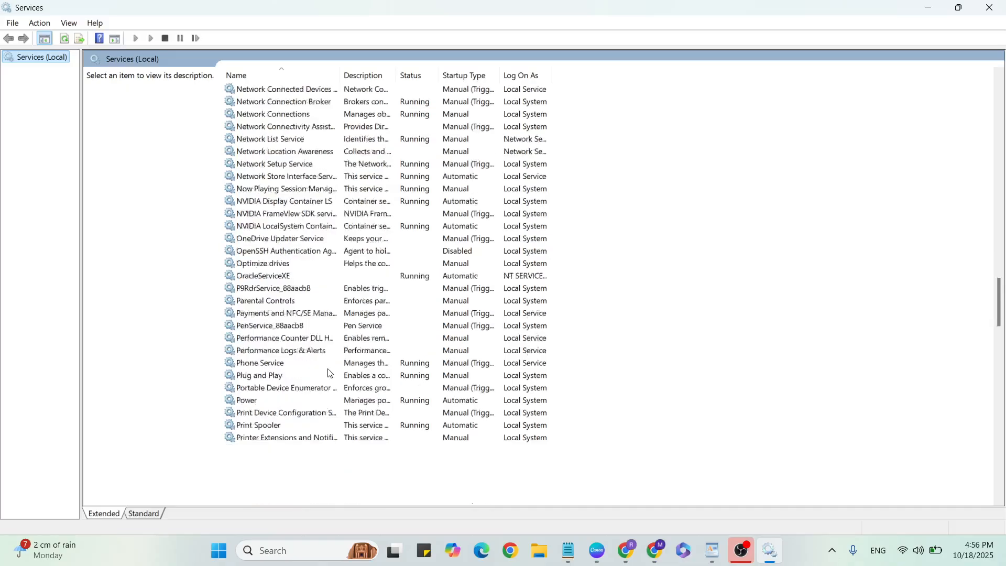
pyautogui.scroll(-3)
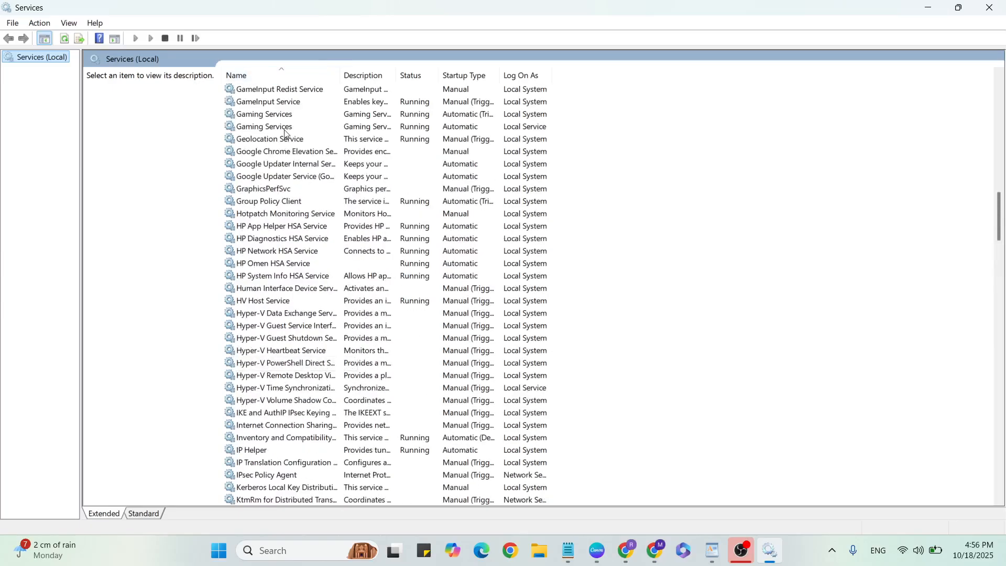
# Step: Check Gaming Services' status in its Properties, cancel without changes and close Services
pyautogui.rightClick(265, 127)
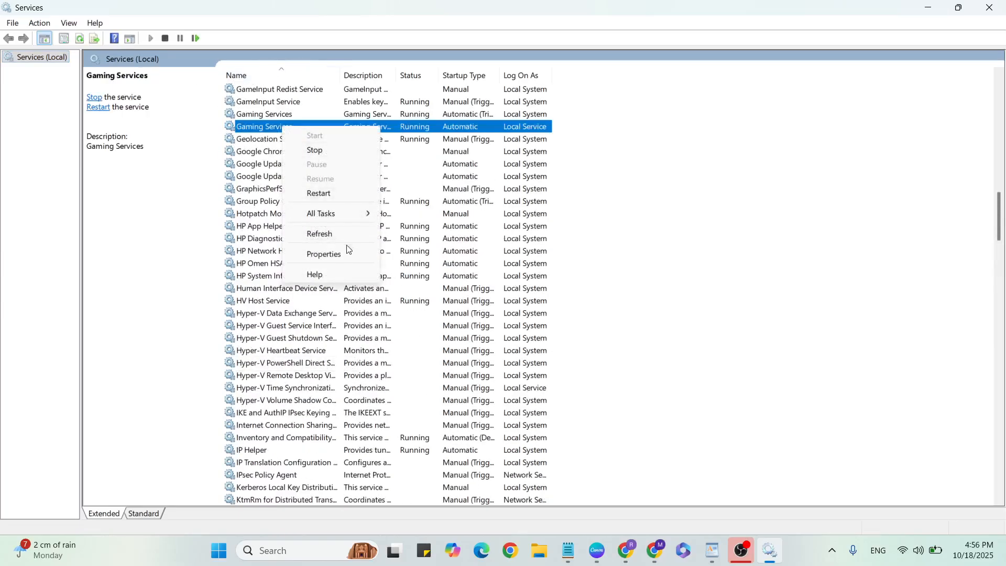
pyautogui.click(323, 254)
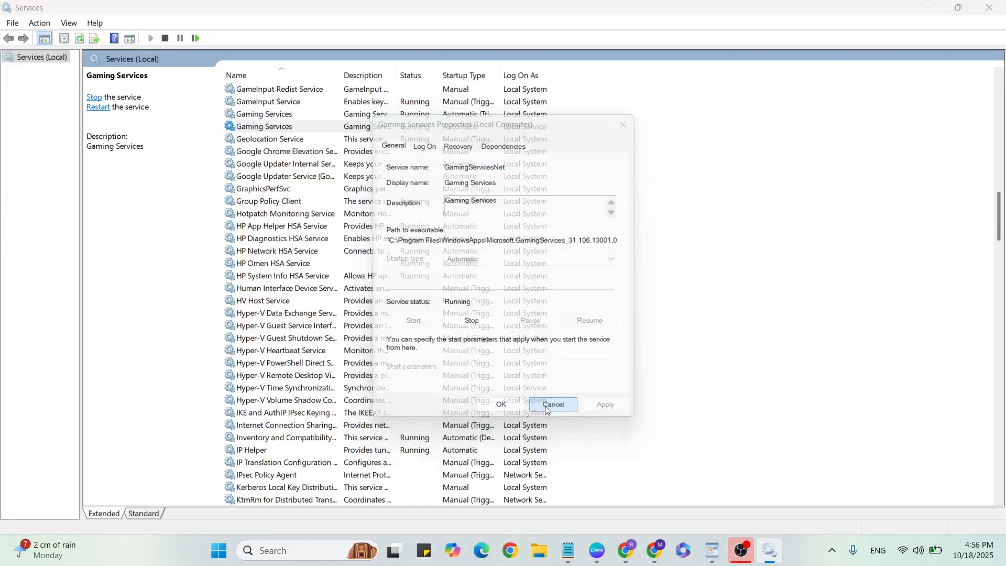
pyautogui.click(553, 405)
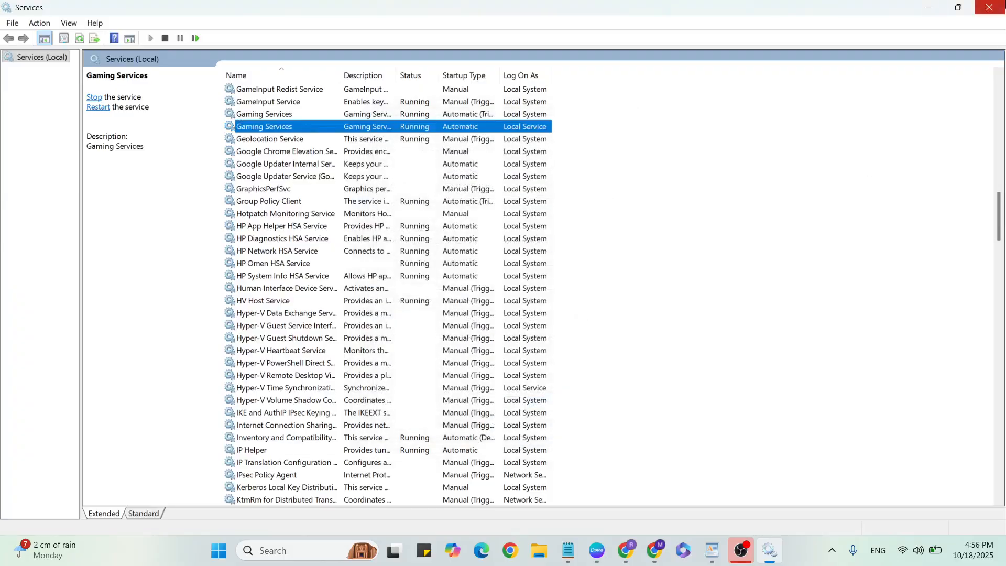
pyautogui.click(733, 554)
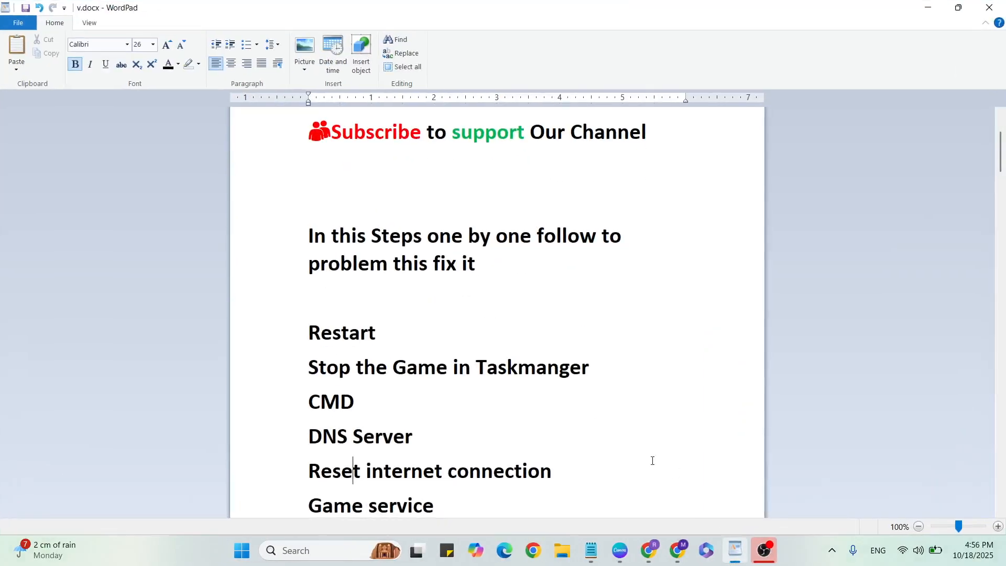
pyautogui.moveTo(522, 497)
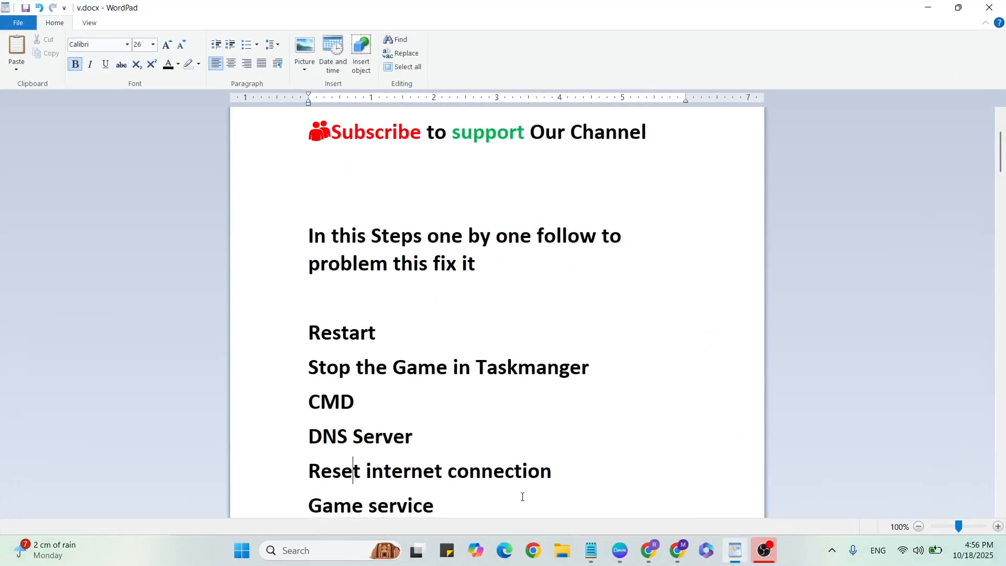